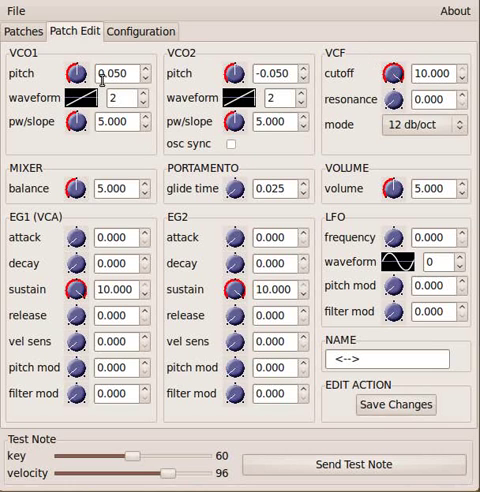
{"action": "mouse_move", "coordinate": [240, 72]}
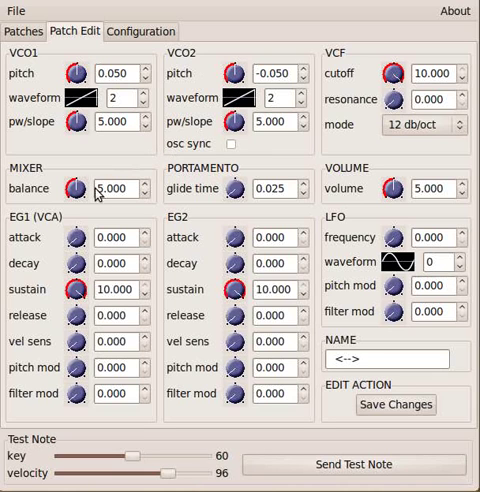
{"action": "mouse_move", "coordinate": [85, 188]}
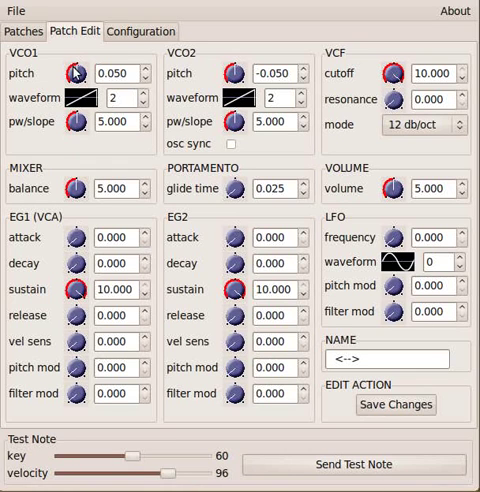
{"action": "mouse_move", "coordinate": [238, 78]}
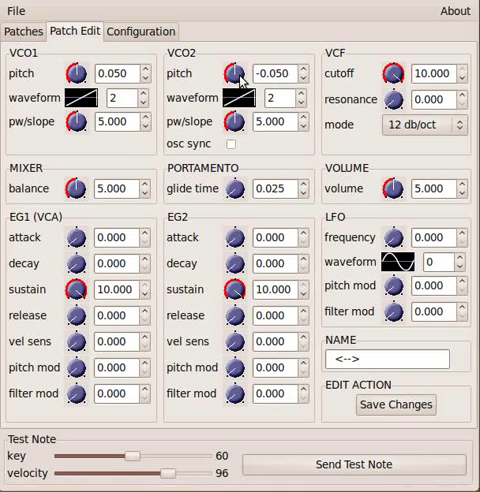
{"action": "mouse_move", "coordinate": [410, 17]}
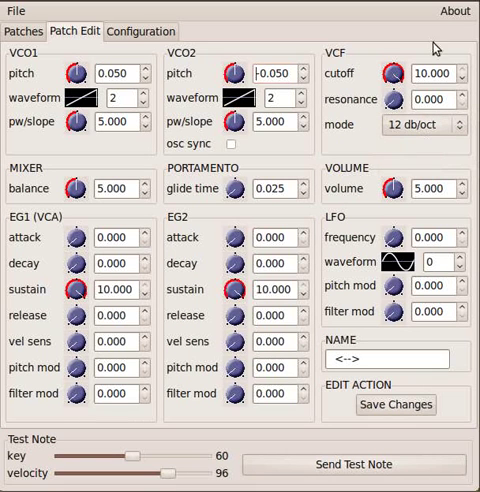
{"action": "mouse_move", "coordinate": [400, 76]}
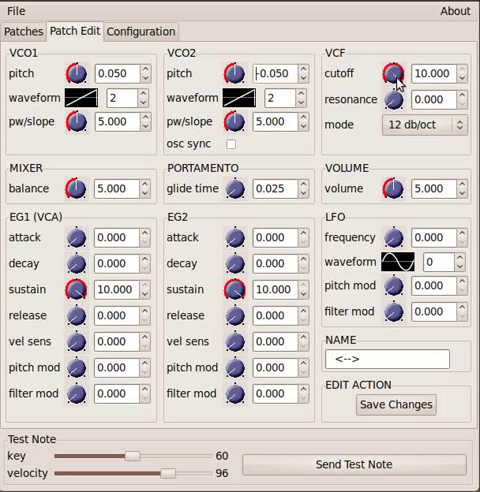
Sweep the VCF cutoff down from 10.000 to 2.349, leaving resonance at 0.000.
{"action": "left_click_drag", "start_coordinate": [390, 75], "coordinate": [390, 95]}
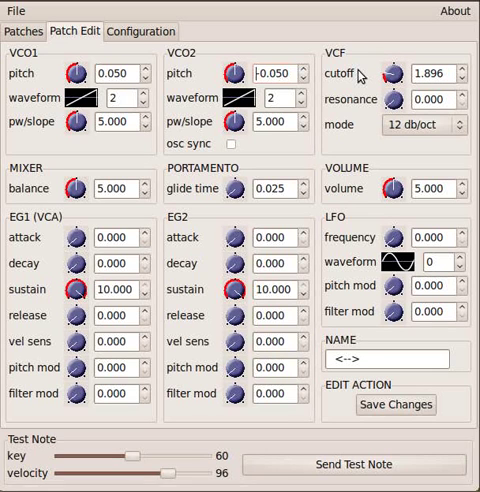
{"action": "mouse_move", "coordinate": [394, 75]}
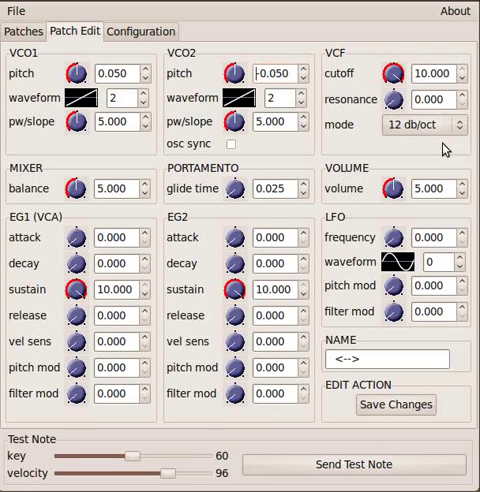
{"action": "mouse_move", "coordinate": [390, 105]}
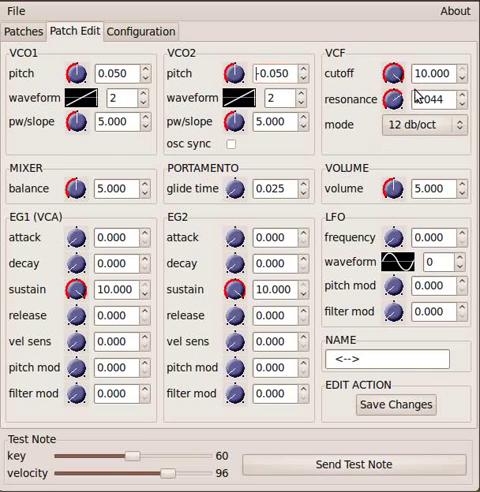
{"action": "left_click_drag", "start_coordinate": [380, 99], "coordinate": [380, 110]}
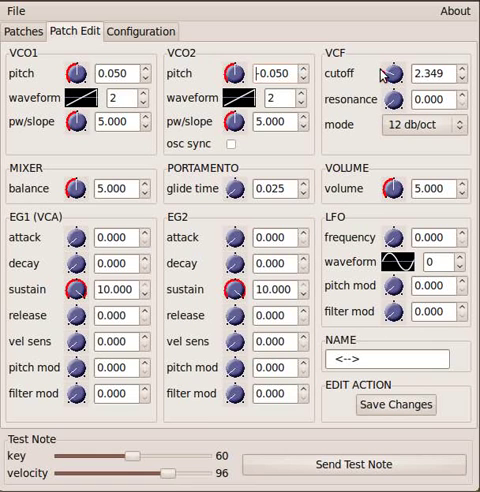
Nudge the VCF cutoff to 2.107 and sweep resonance, settling at 0.604.
{"action": "left_click_drag", "start_coordinate": [385, 72], "coordinate": [388, 95]}
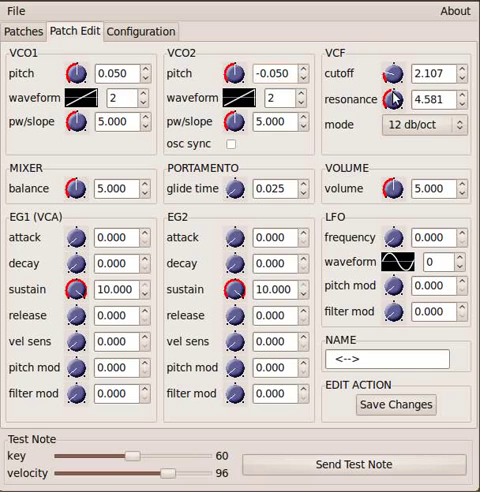
{"action": "left_click_drag", "start_coordinate": [385, 104], "coordinate": [395, 100]}
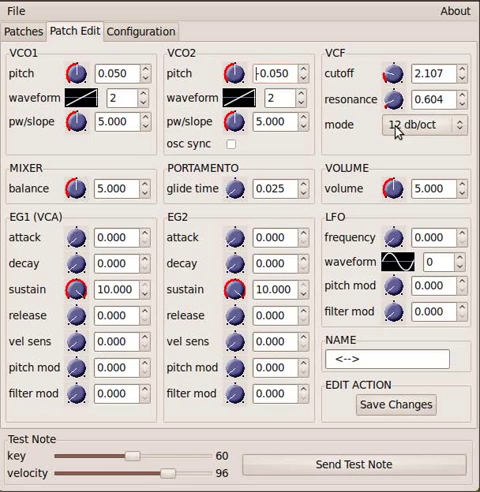
{"action": "left_click", "coordinate": [423, 127]}
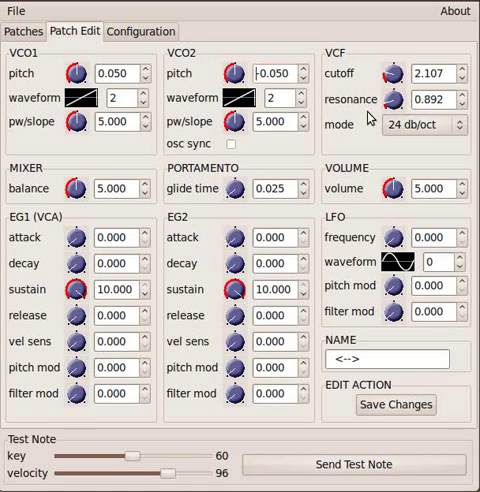
Turn the VCF resonance knob up high to 8.287, cutoff ending at 0.565.
{"action": "left_click_drag", "start_coordinate": [398, 99], "coordinate": [398, 115]}
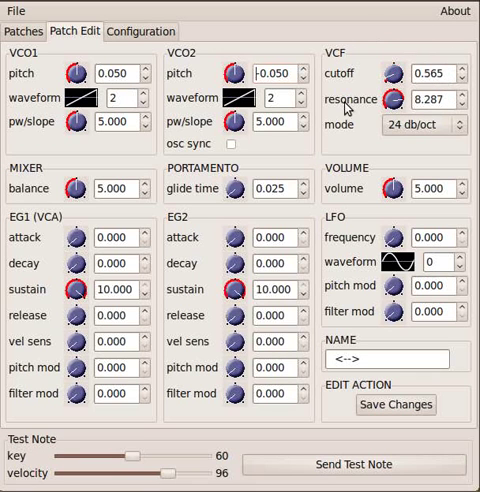
Reopen the VCF mode dropdown and reselect 24 dB/oct.
{"action": "left_click", "coordinate": [424, 126]}
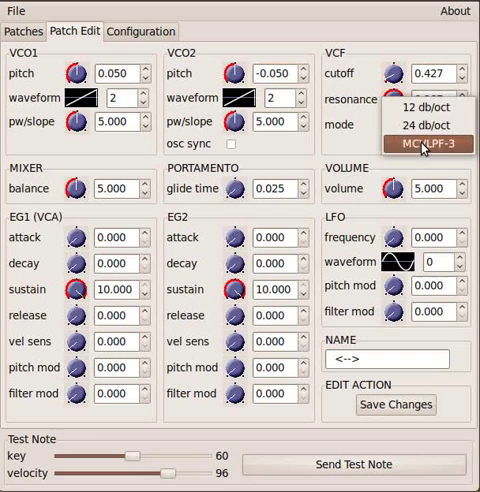
{"action": "mouse_move", "coordinate": [420, 128]}
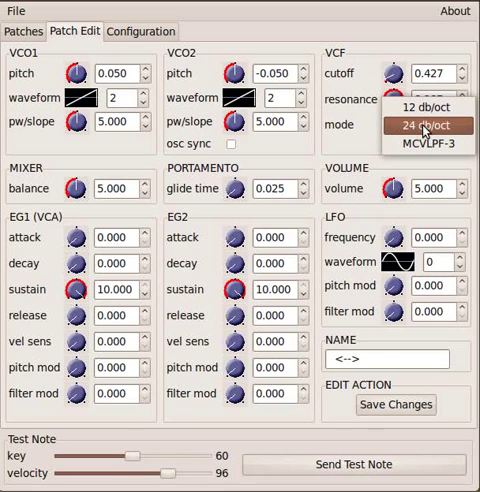
{"action": "mouse_move", "coordinate": [425, 127]}
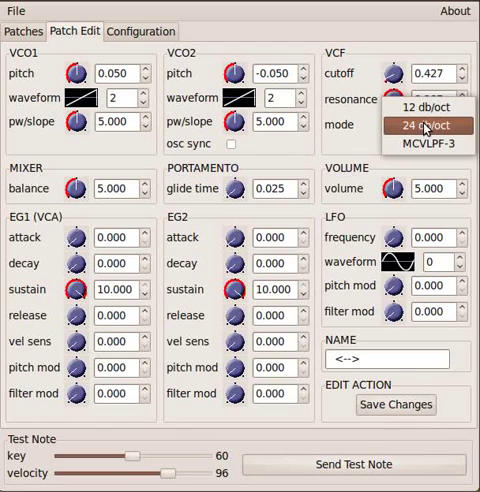
{"action": "mouse_move", "coordinate": [425, 107]}
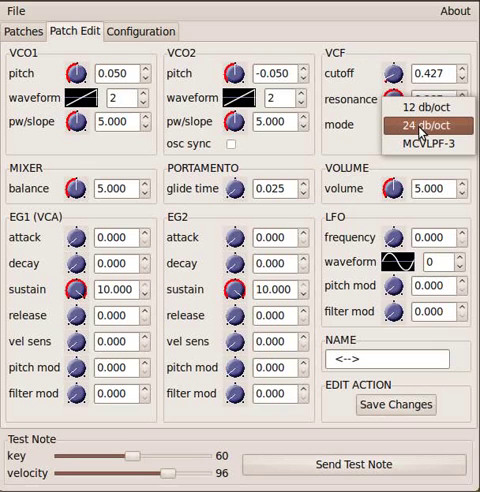
{"action": "left_click", "coordinate": [424, 127]}
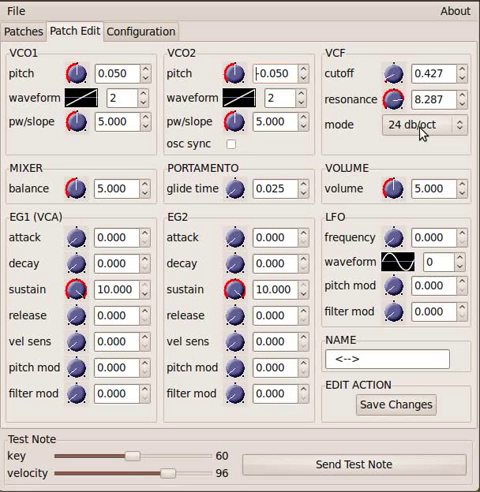
{"action": "mouse_move", "coordinate": [450, 130]}
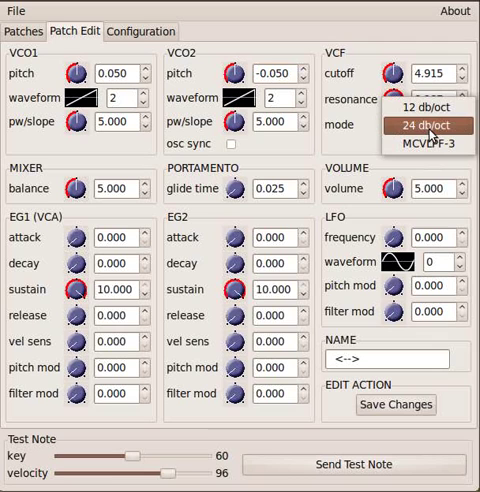
Switch the VCF mode to 12 dB/oct, then reopen the mode dropdown.
{"action": "left_click", "coordinate": [420, 130]}
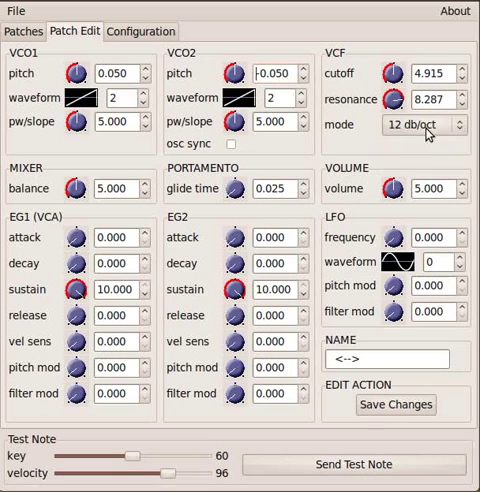
{"action": "left_click", "coordinate": [424, 127]}
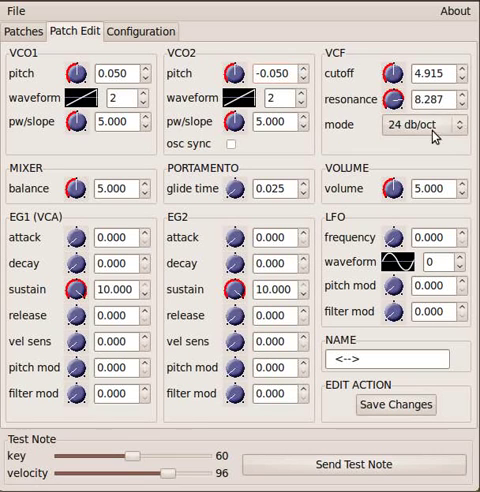
Select MCVLPF-3 as the VCF mode and sweep cutoff up to about 6.040.
{"action": "left_click", "coordinate": [430, 126]}
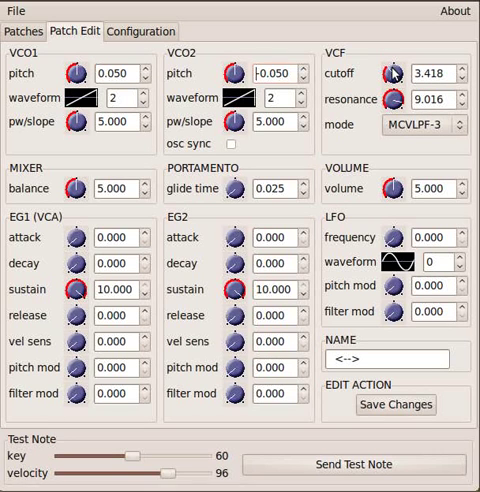
{"action": "left_click_drag", "start_coordinate": [390, 73], "coordinate": [395, 65]}
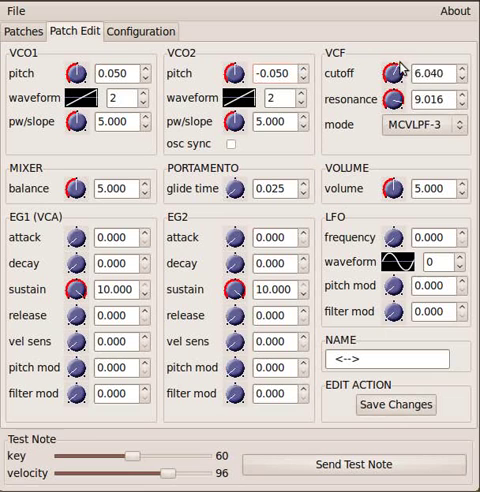